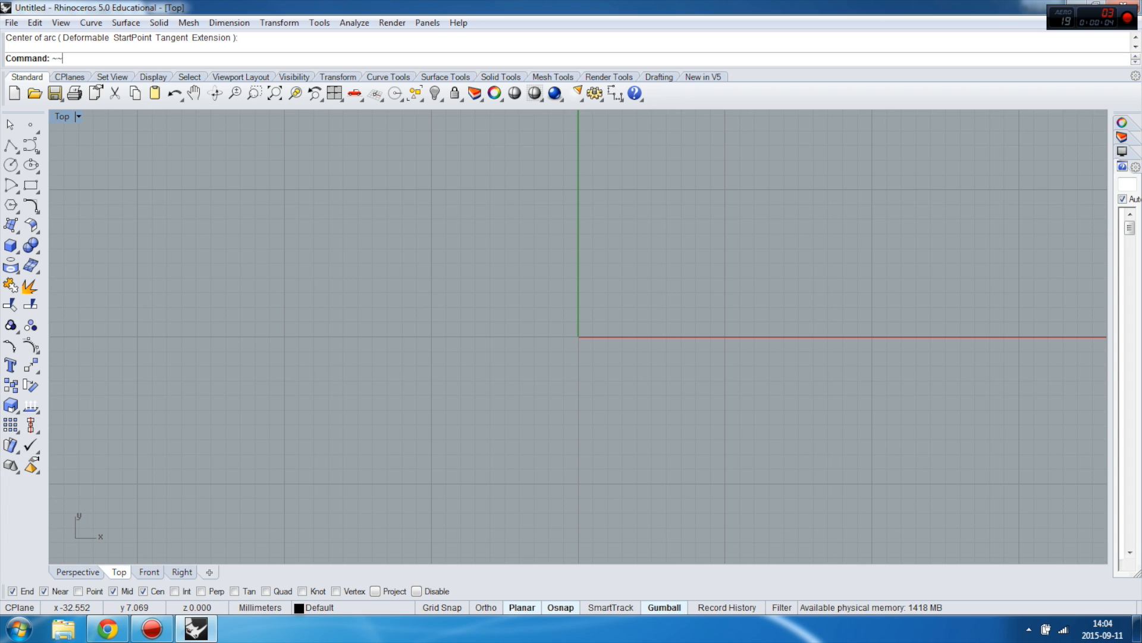
pyautogui.moveTo(131, 239)
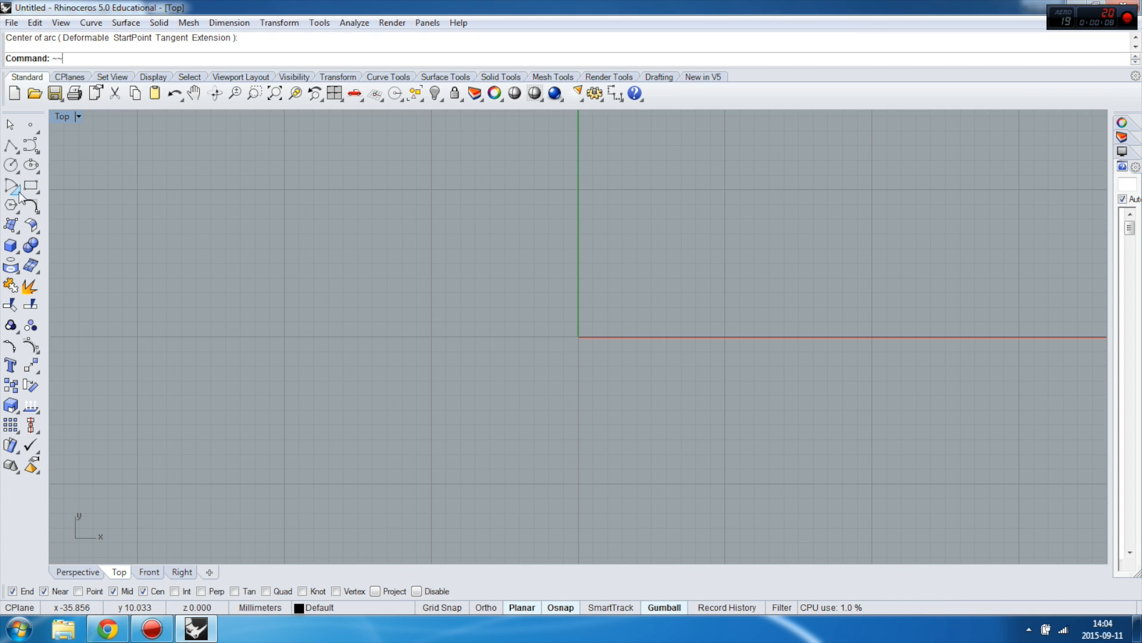
pyautogui.moveTo(11, 187)
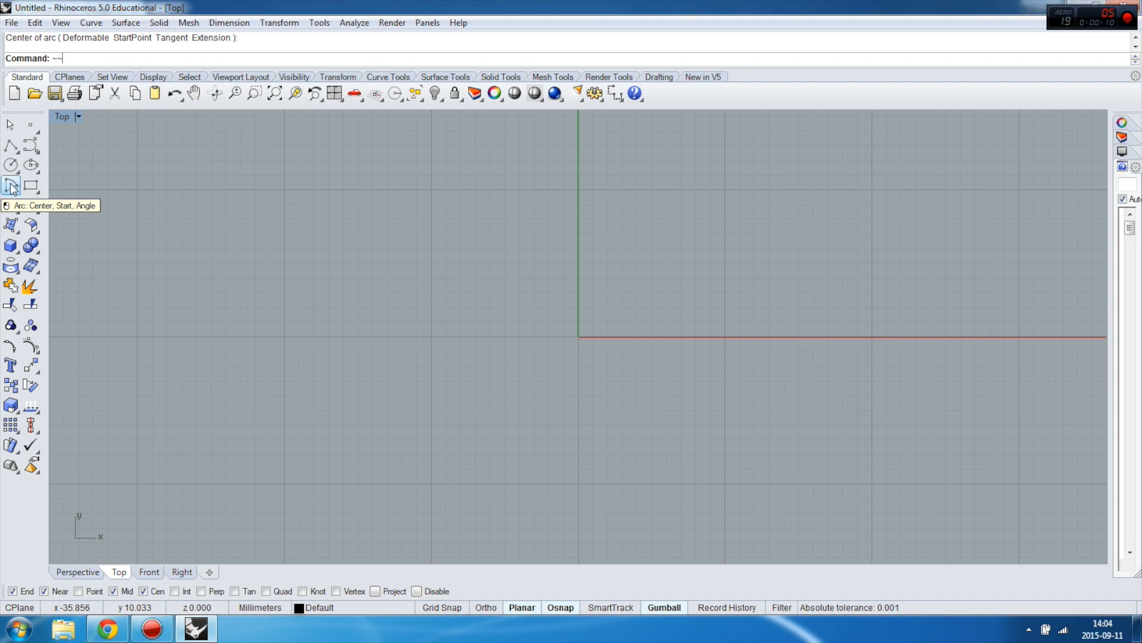
# Draw a Center, Start, Angle arc centred on the origin, then select it for deletion.
pyautogui.click(10, 184)
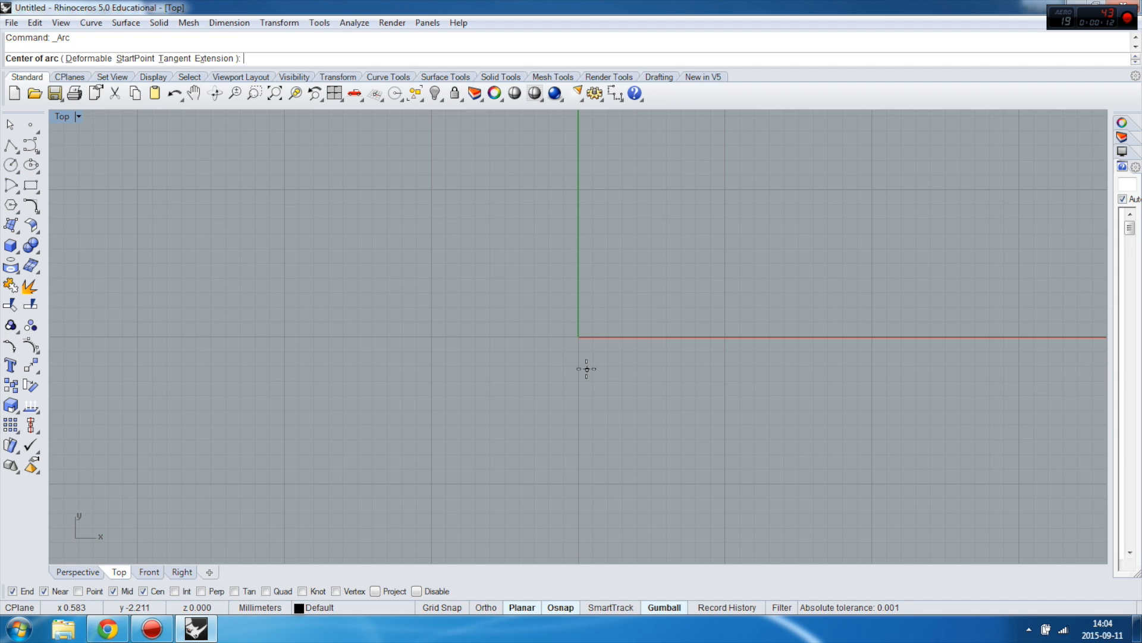
pyautogui.click(578, 336)
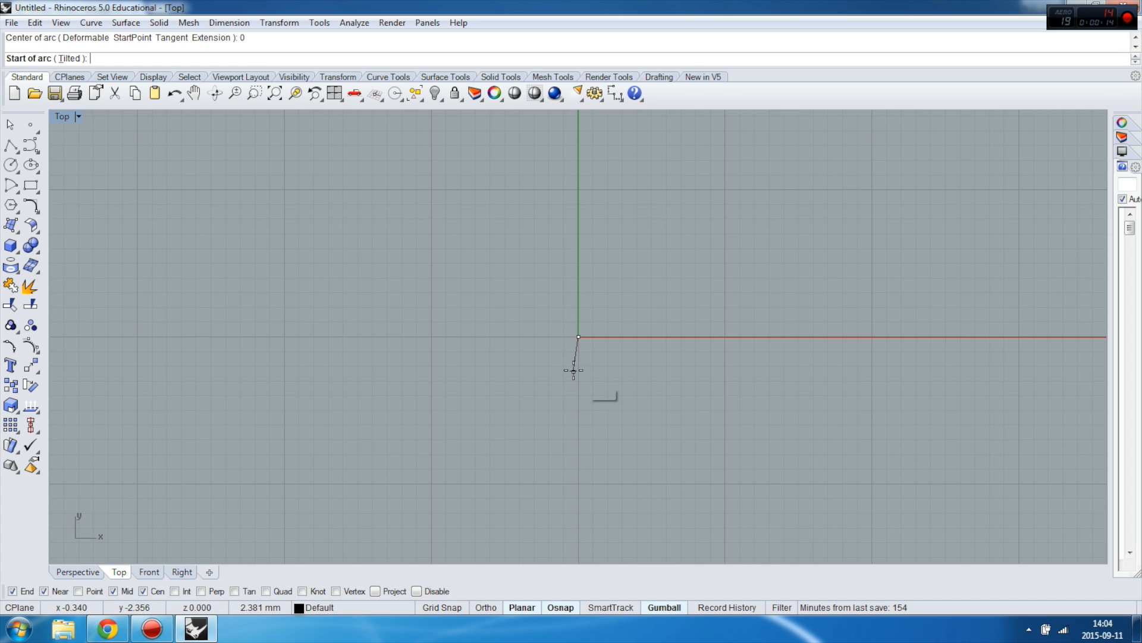
pyautogui.moveTo(439, 336)
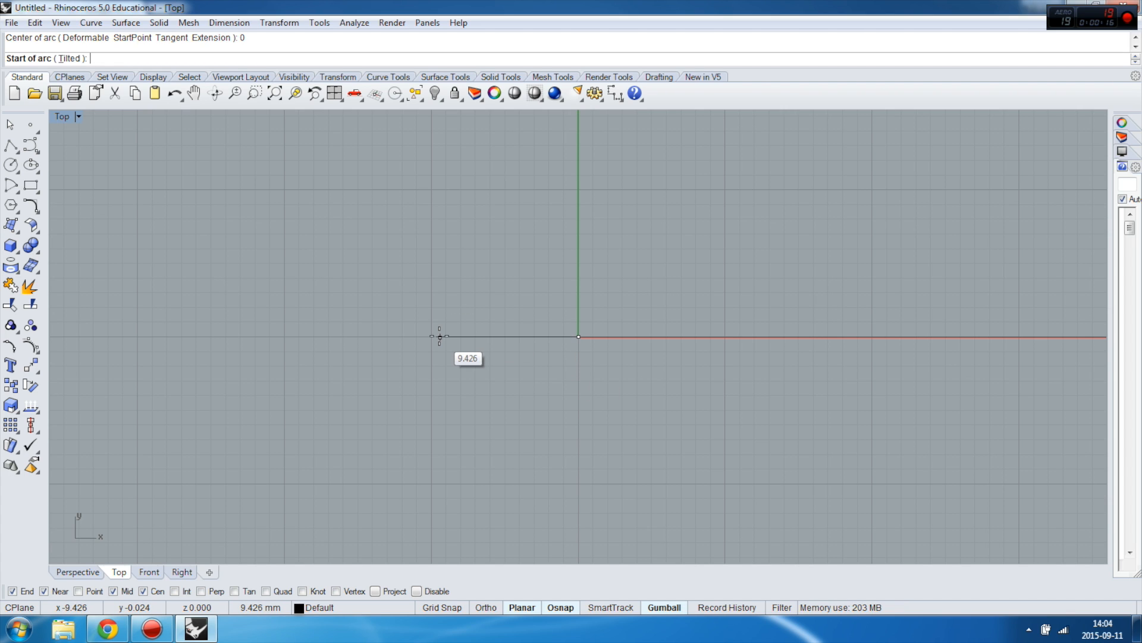
pyautogui.moveTo(276, 344)
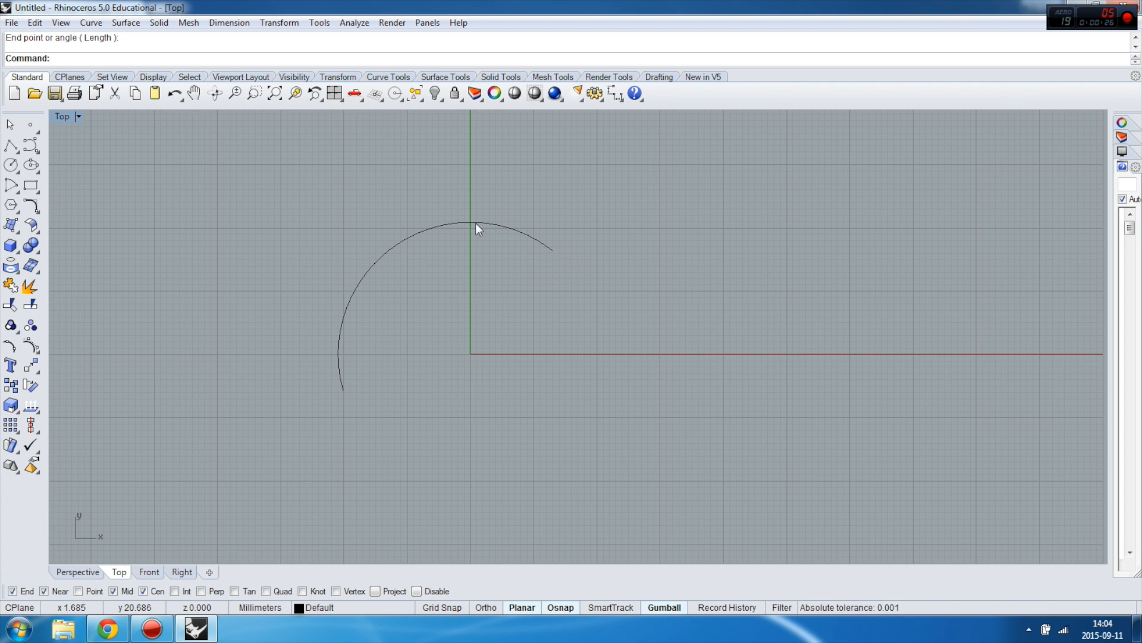
pyautogui.moveTo(369, 349)
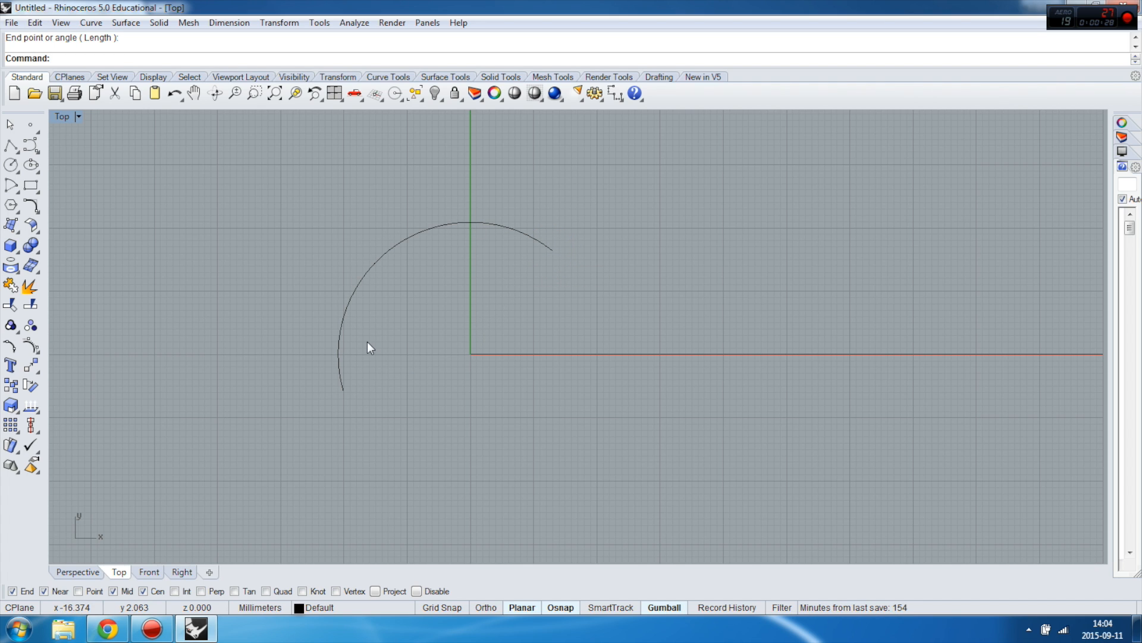
pyautogui.click(370, 254)
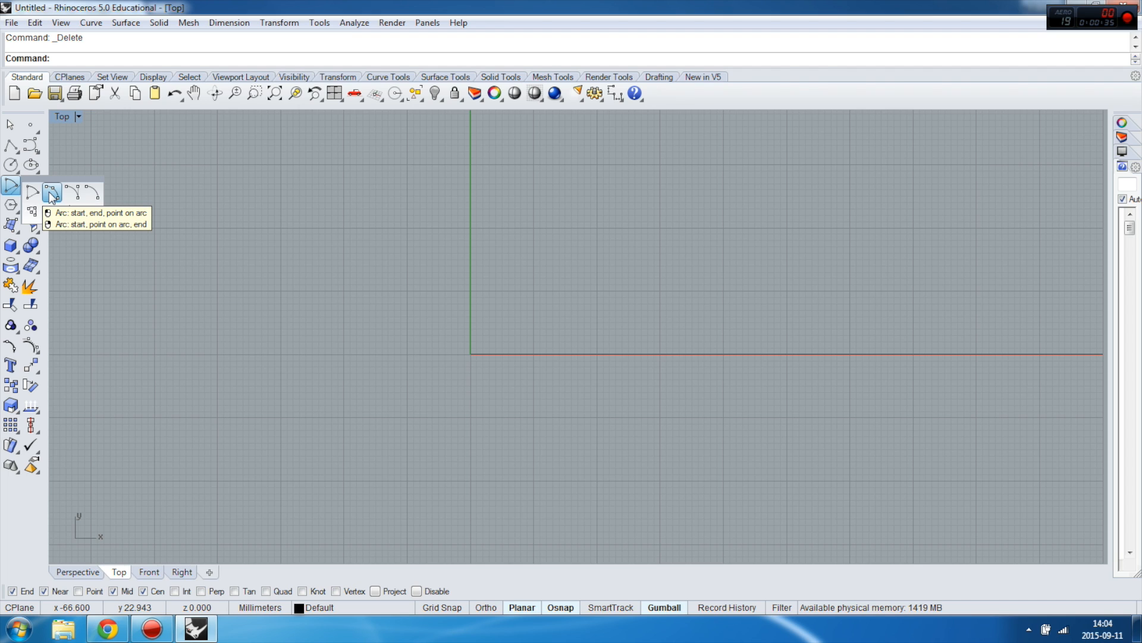
# Draw a Start, End, Point arc from 0 to a point on the x-axis, humping upward.
pyautogui.click(52, 193)
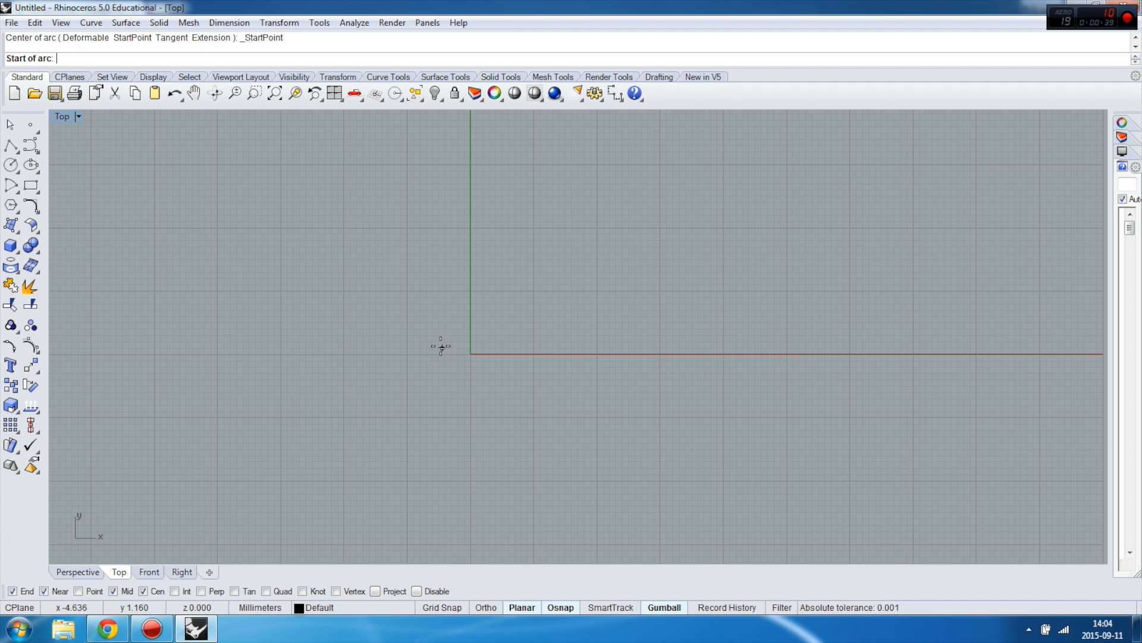
pyautogui.write('0')
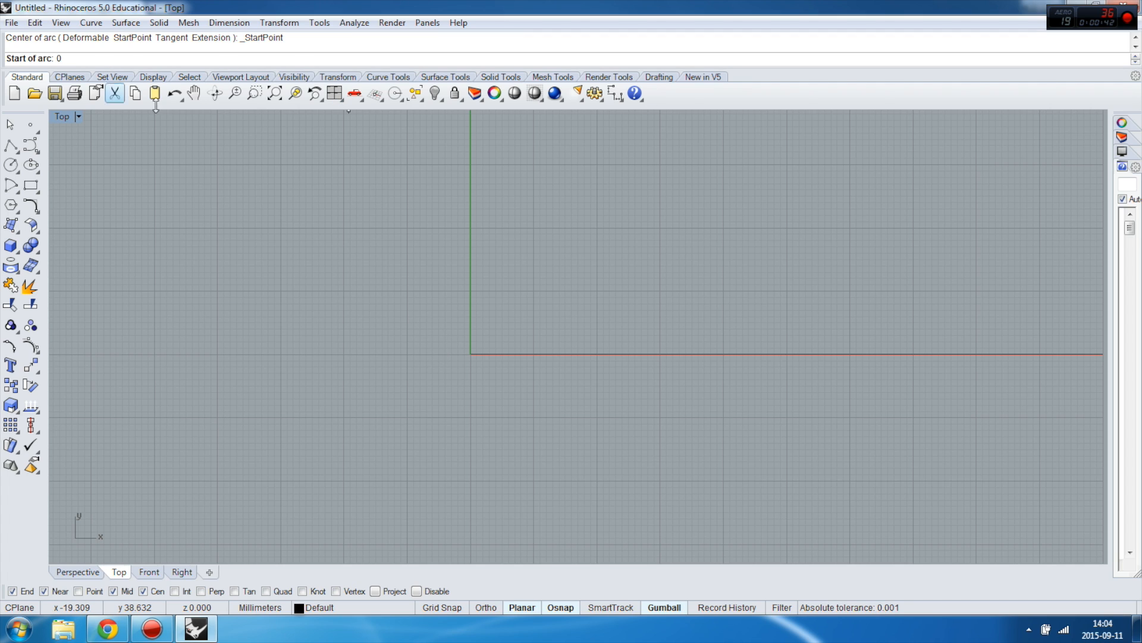
pyautogui.click(469, 354)
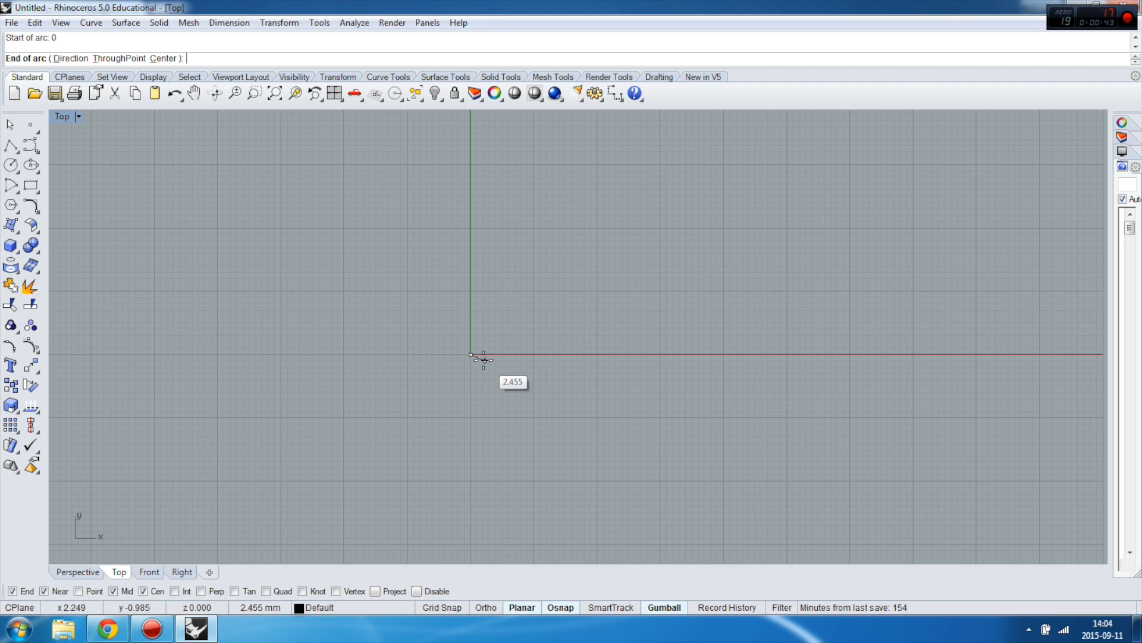
pyautogui.moveTo(623, 383)
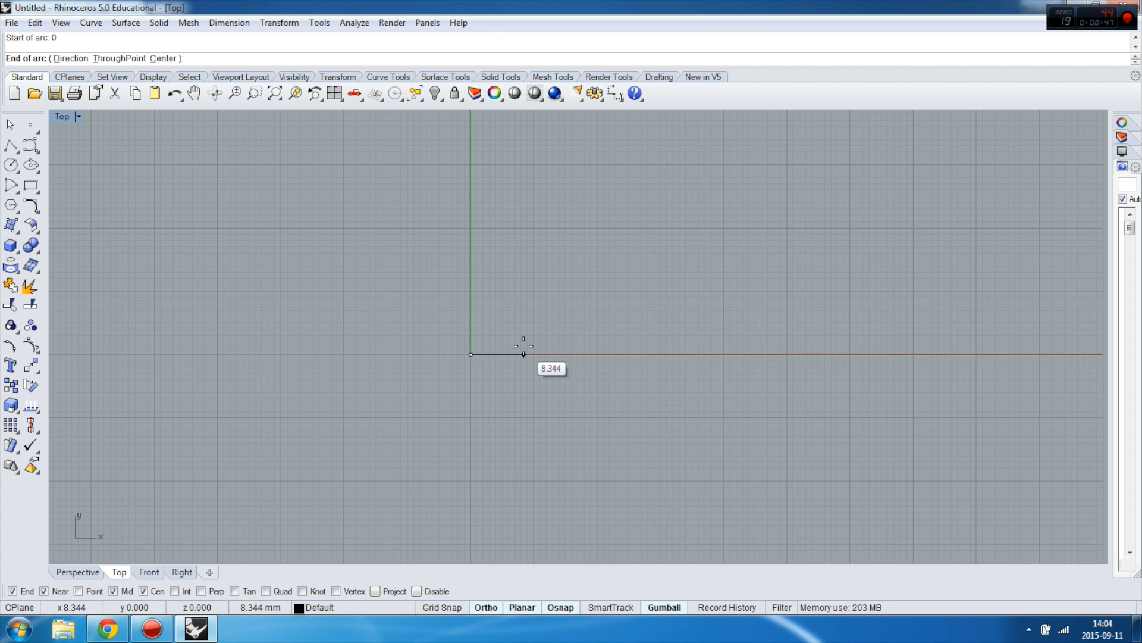
pyautogui.moveTo(838, 355)
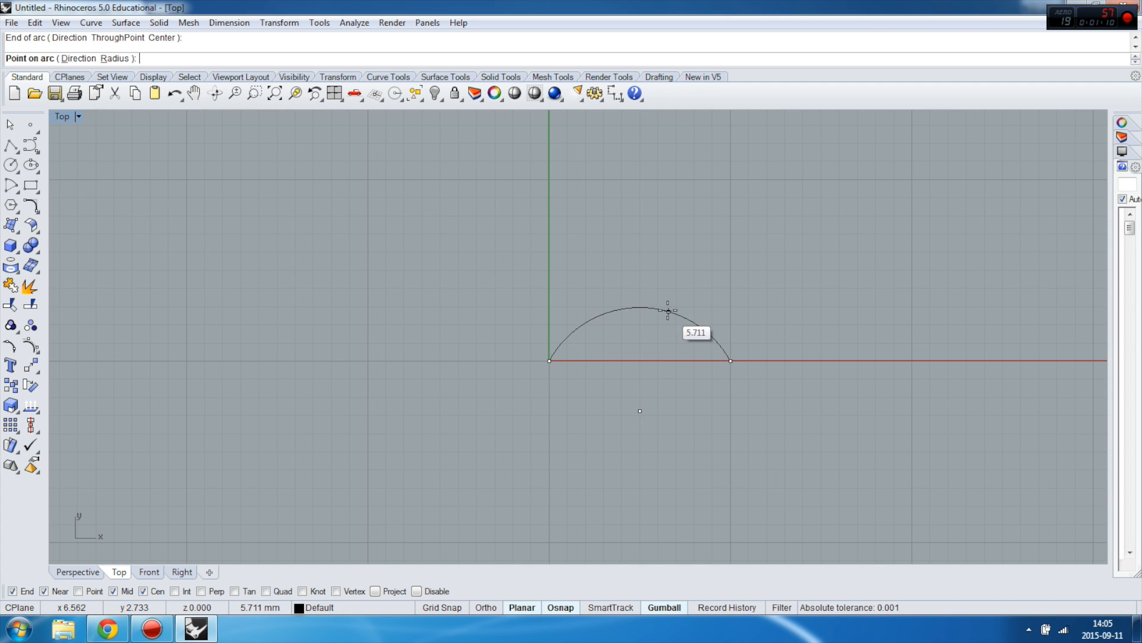
pyautogui.moveTo(669, 301)
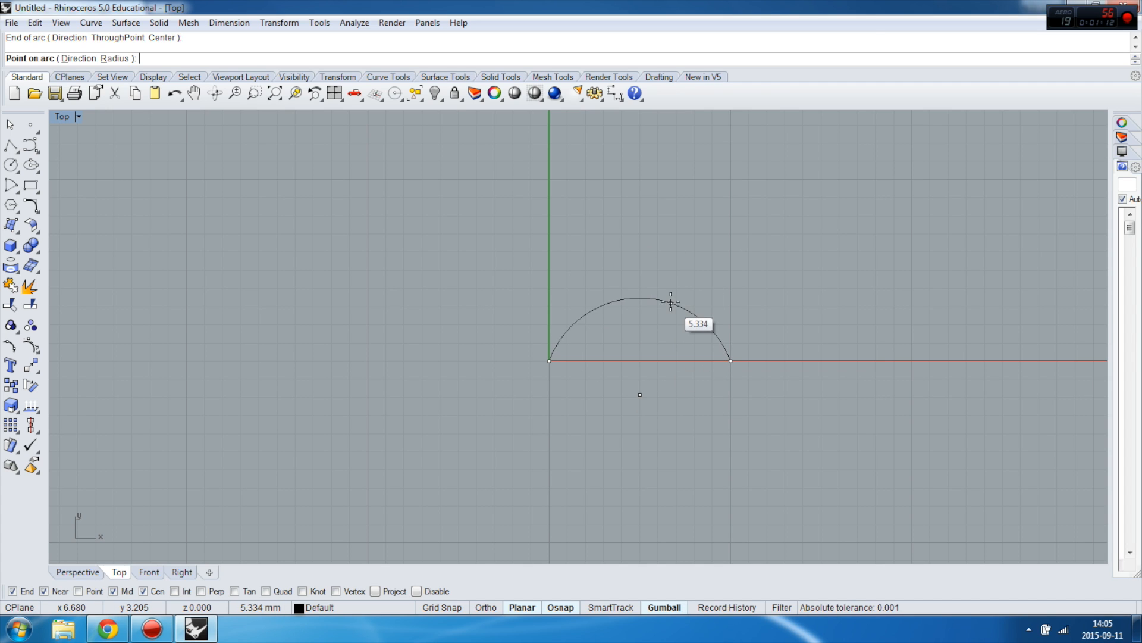
pyautogui.moveTo(670, 324)
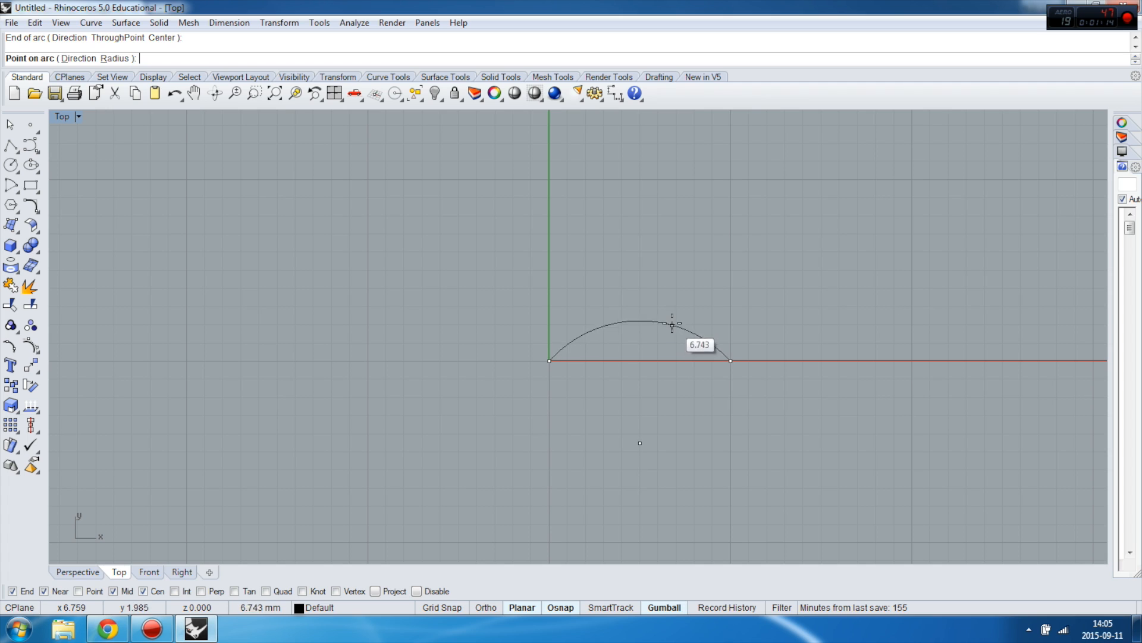
pyautogui.moveTo(672, 296)
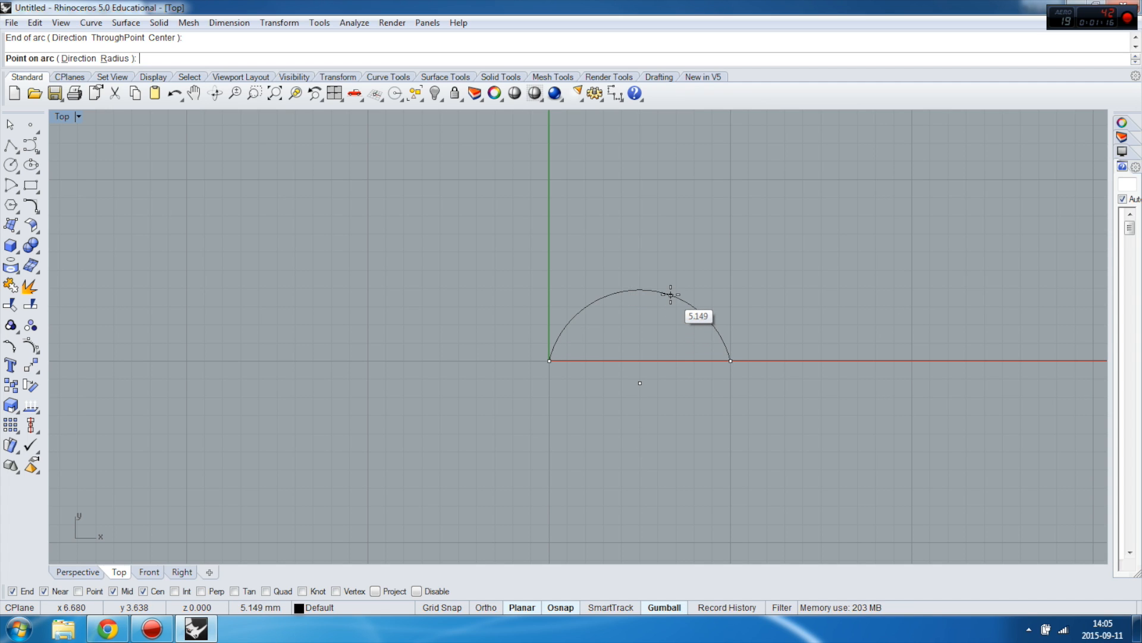
pyautogui.click(668, 295)
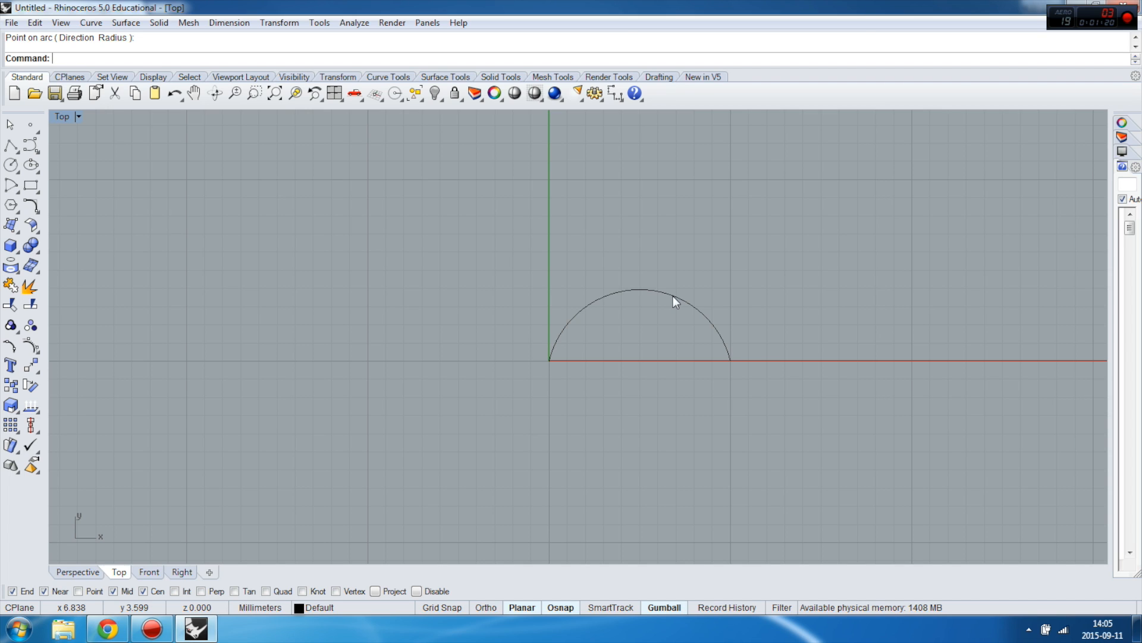
pyautogui.moveTo(629, 288)
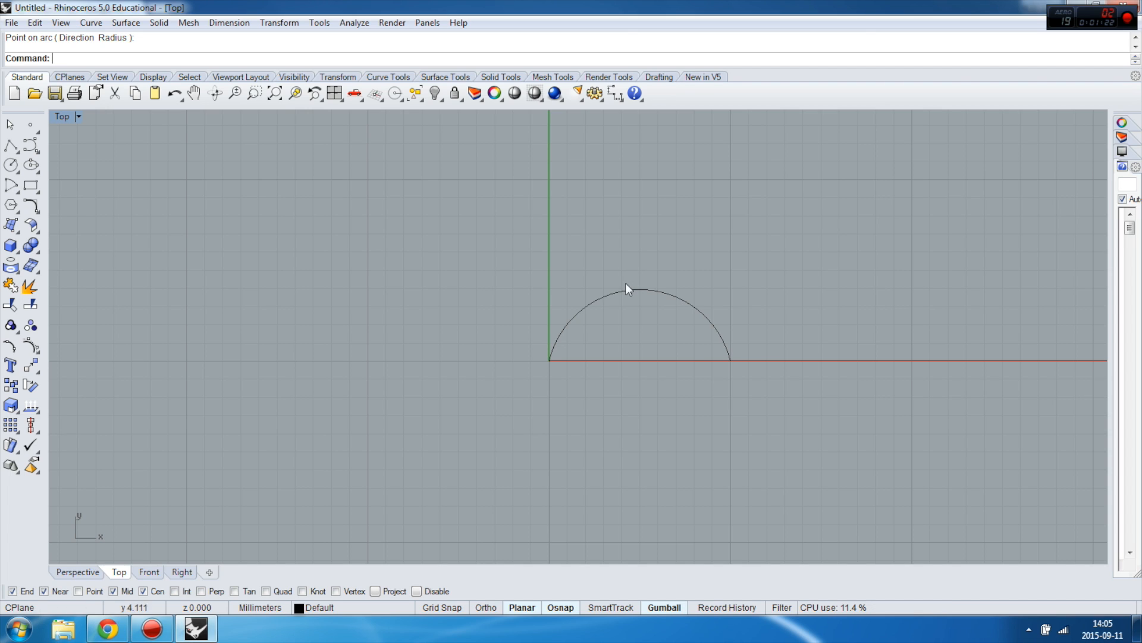
pyautogui.moveTo(726, 314)
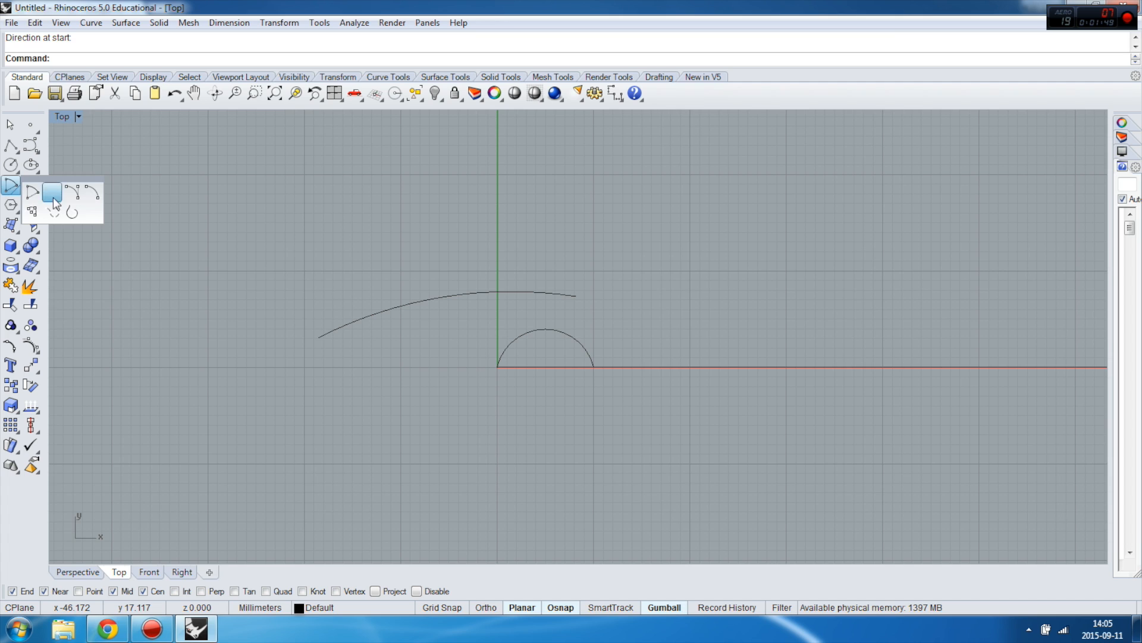
pyautogui.moveTo(92, 191)
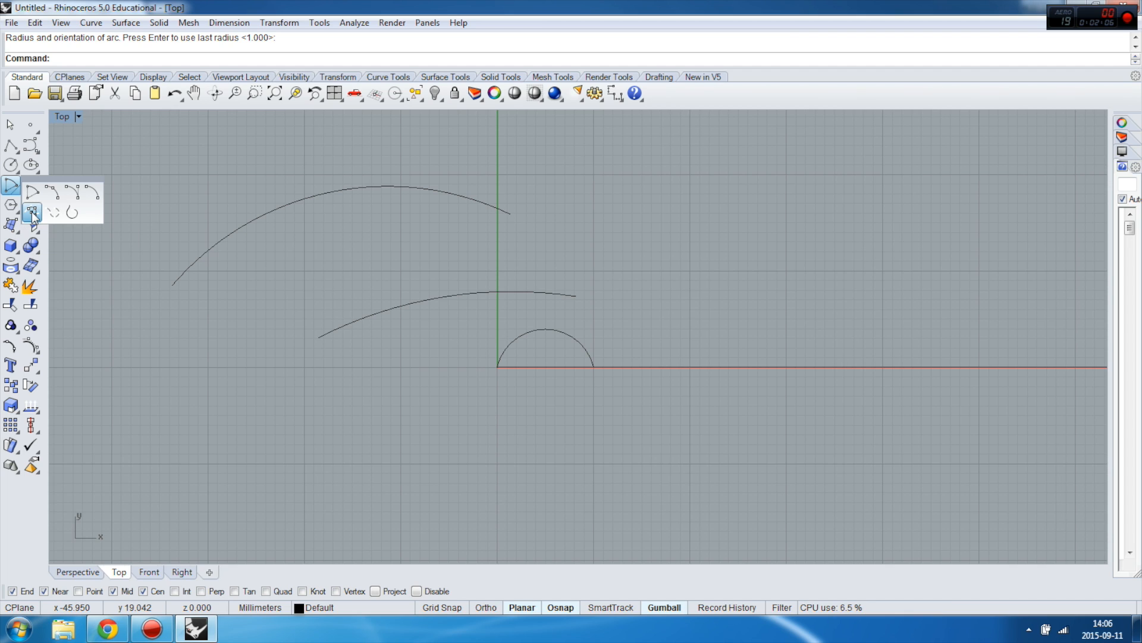
pyautogui.moveTo(158, 370)
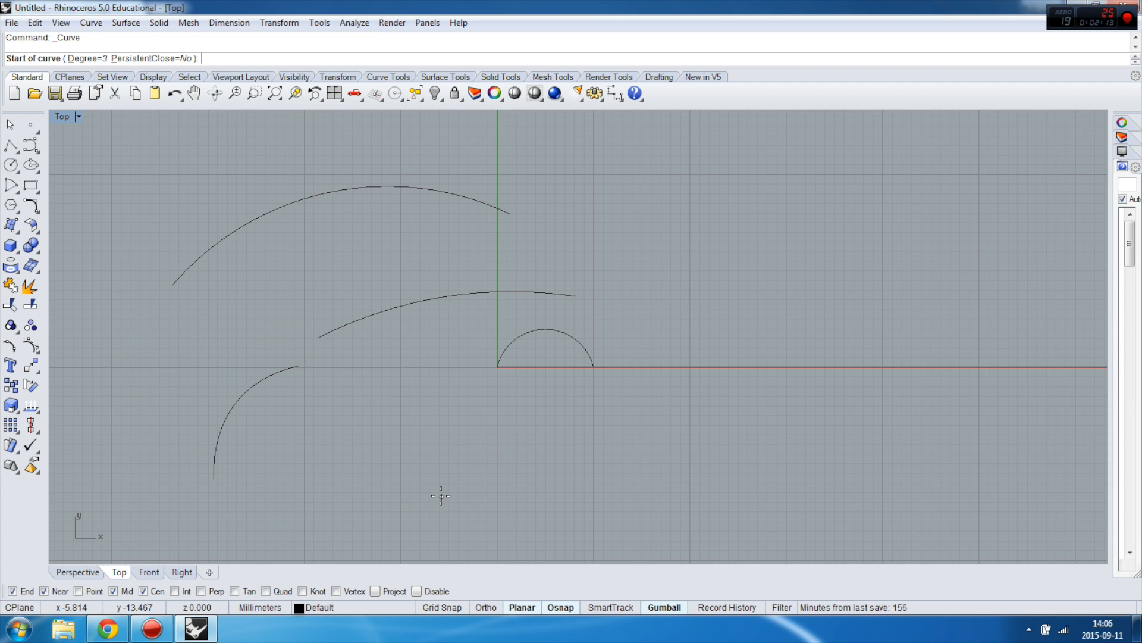
# Finish the lower-left curve and begin a tangent arc from the left curve's end.
pyautogui.click(281, 376)
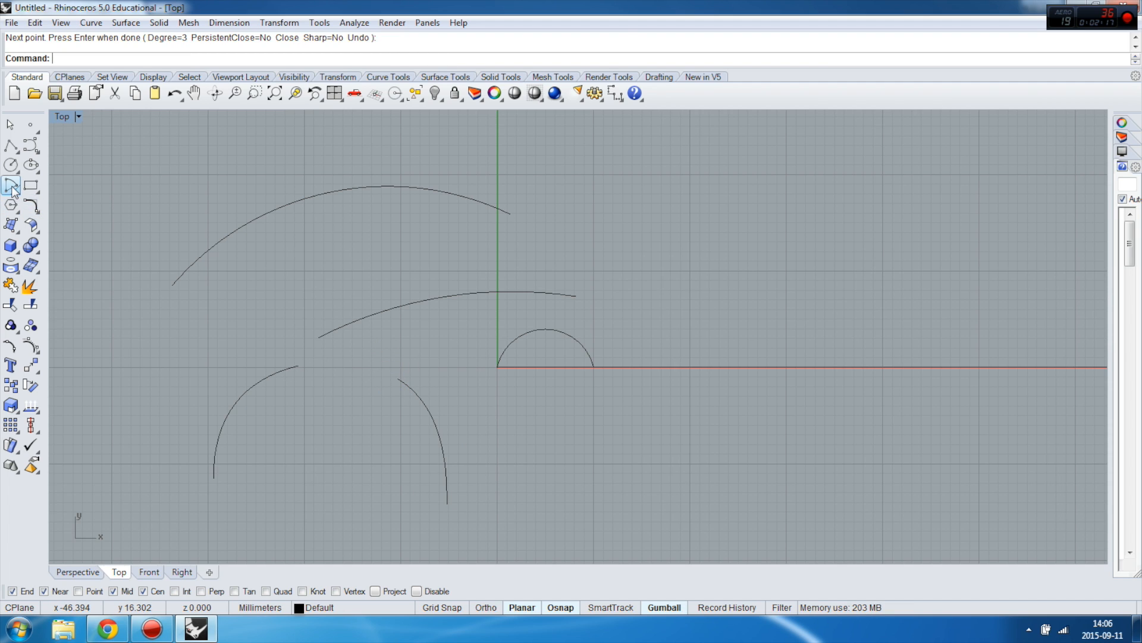
pyautogui.click(10, 184)
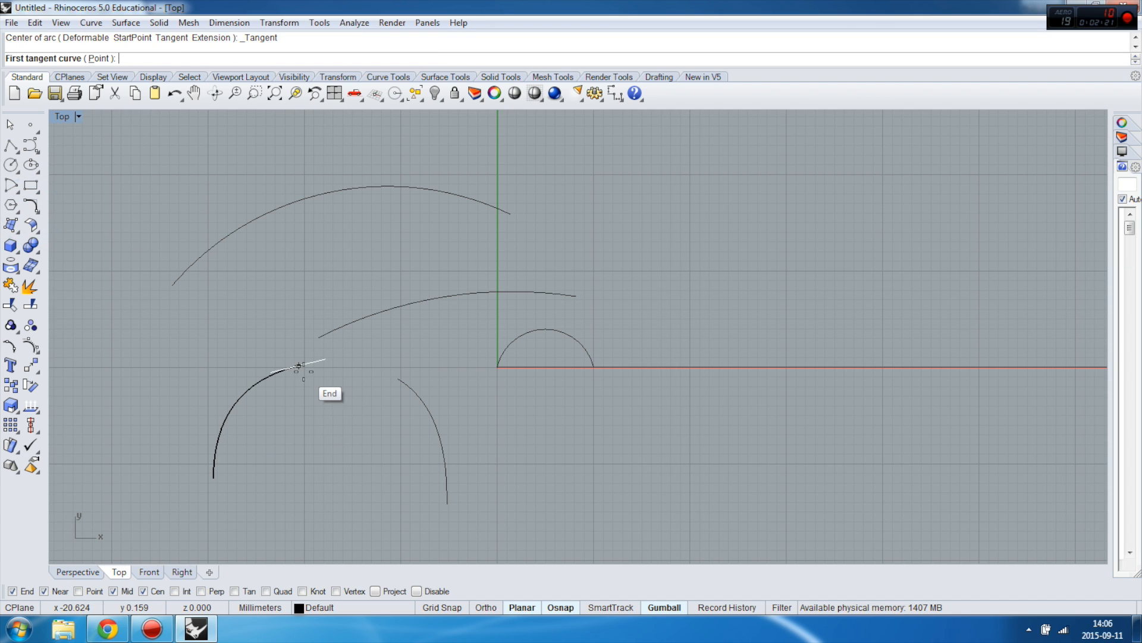
pyautogui.click(298, 366)
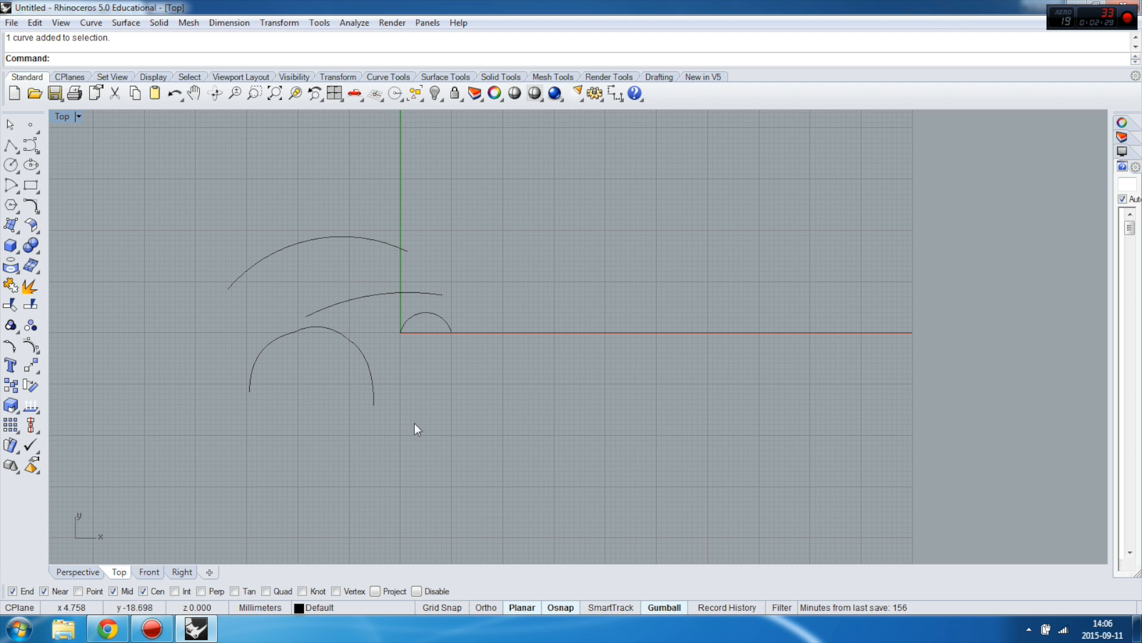
pyautogui.moveTo(451, 373)
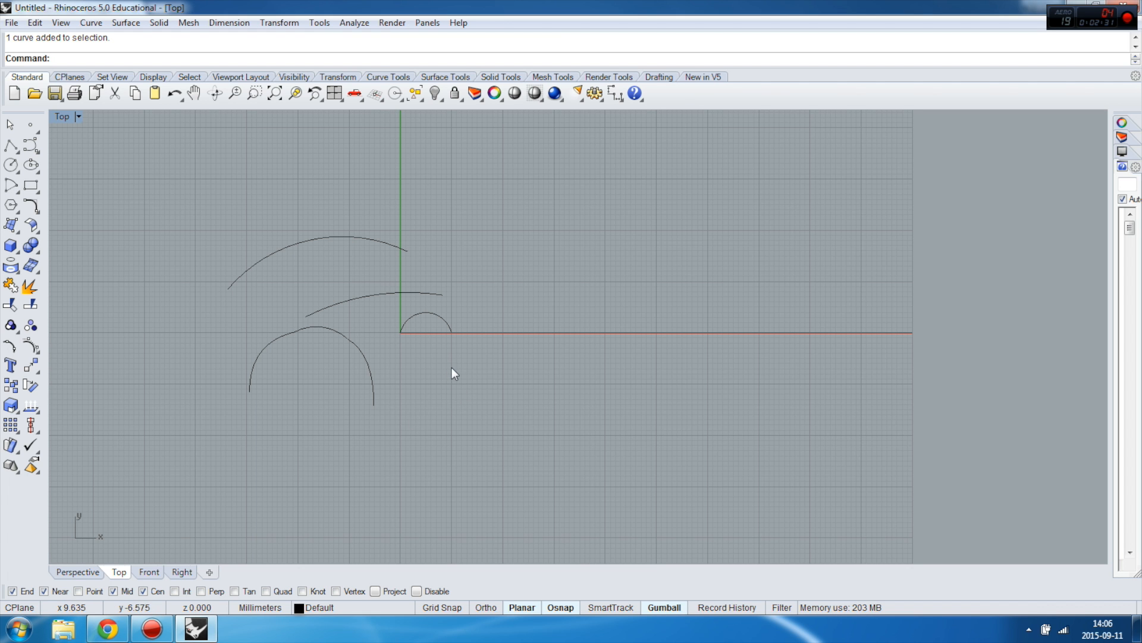